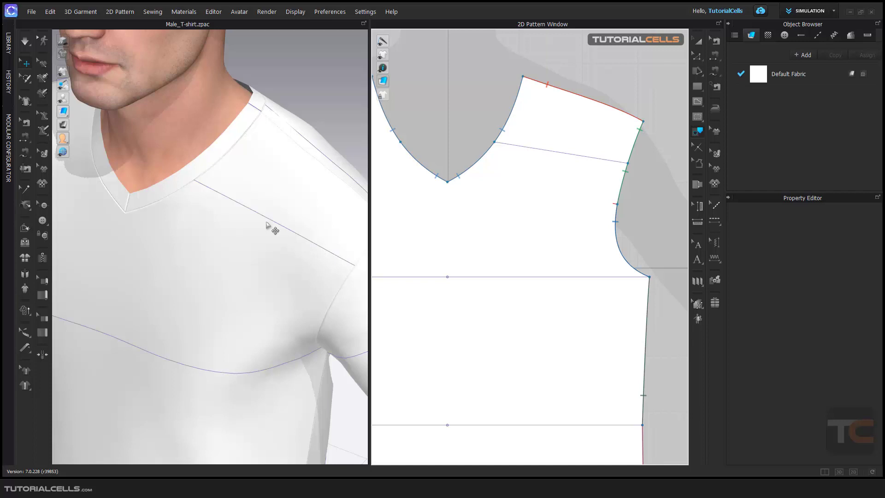
pyautogui.moveTo(289, 232)
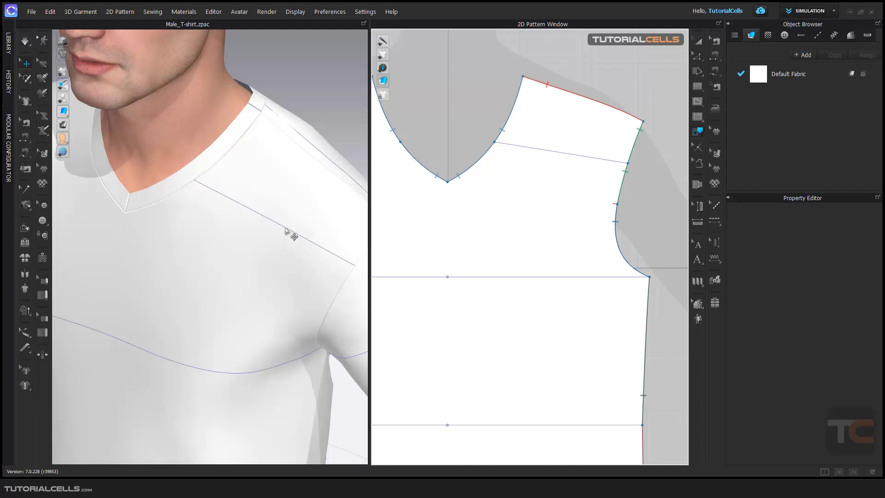
pyautogui.moveTo(520, 210)
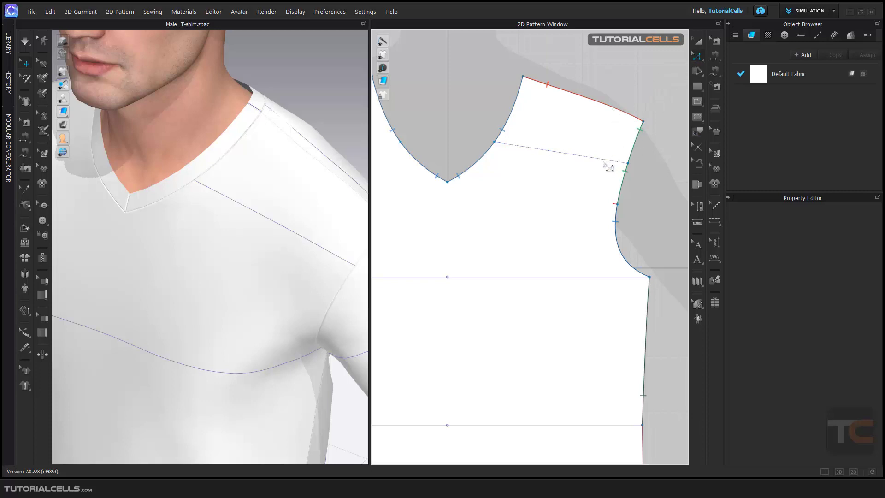
pyautogui.moveTo(566, 165)
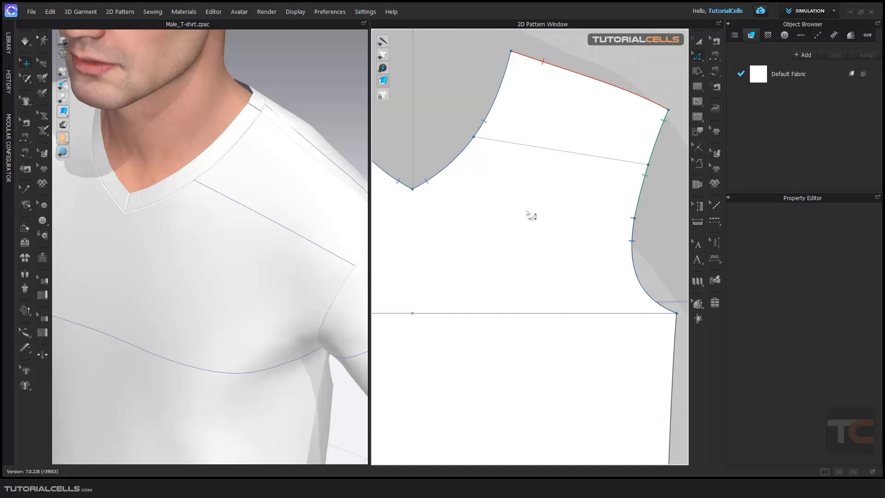
pyautogui.moveTo(586, 162)
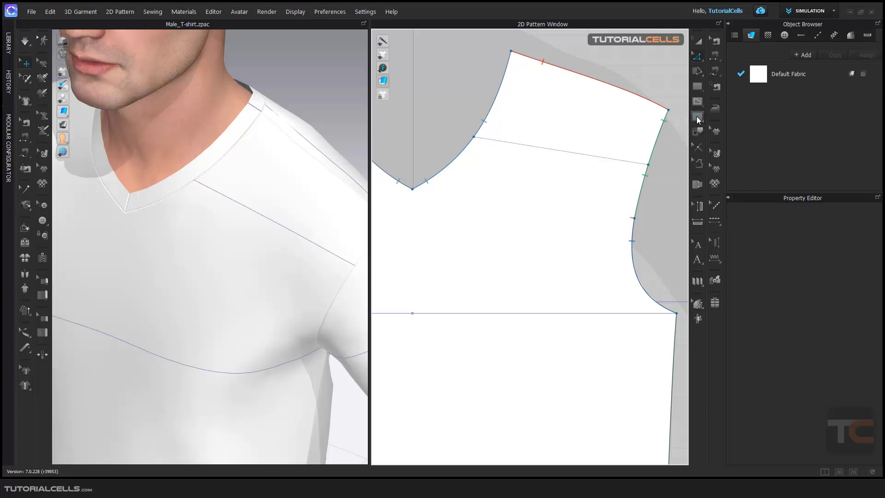
# - Choose the Base Rectangle baseline shape from the 2D toolbar
pyautogui.click(698, 117)
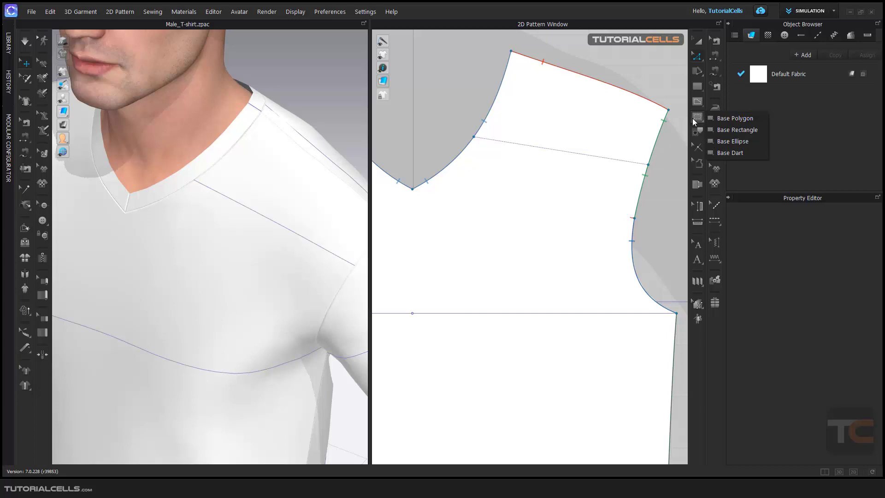
pyautogui.moveTo(694, 116)
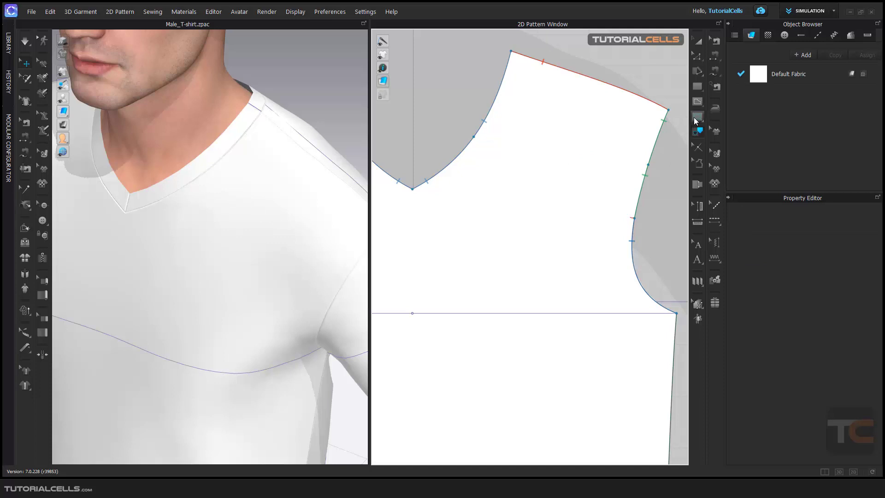
# - Draw a rectangle baseline on the upper chest of the front pattern
pyautogui.click(697, 116)
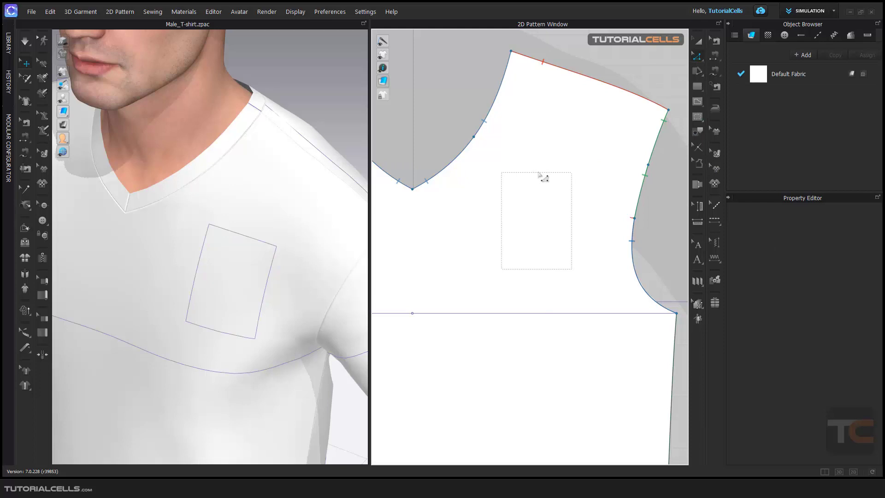
pyautogui.moveTo(688, 109)
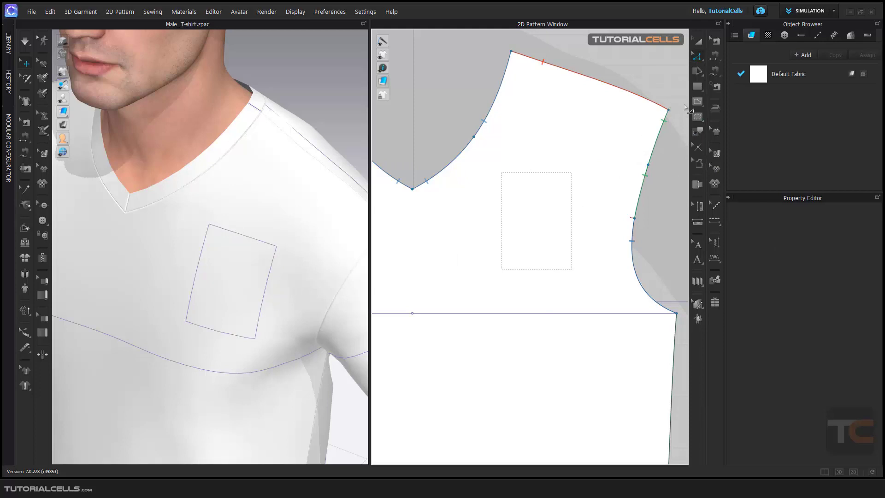
pyautogui.moveTo(697, 132)
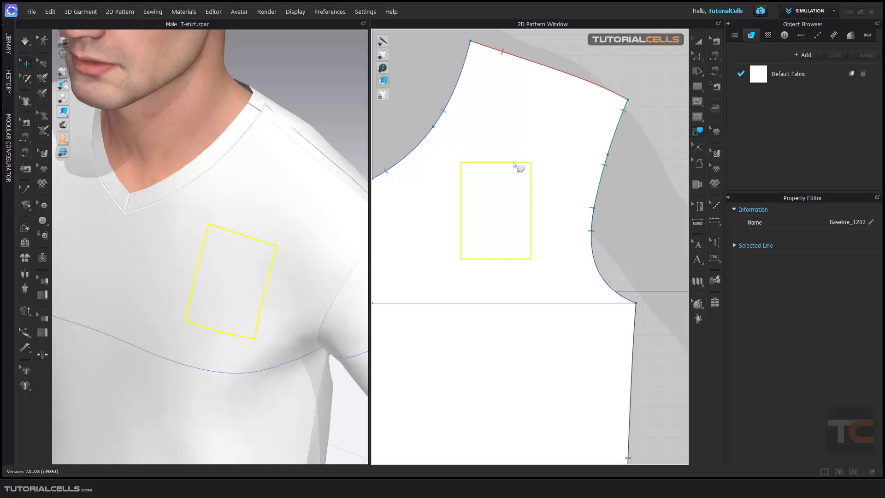
# - Trace the chest rectangle baseline into a new pattern piece
pyautogui.rightClick(514, 165)
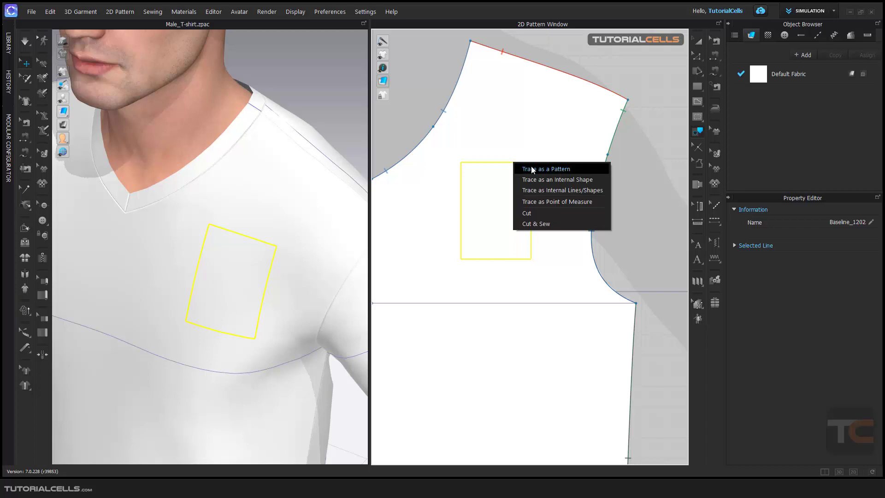
pyautogui.moveTo(466, 168)
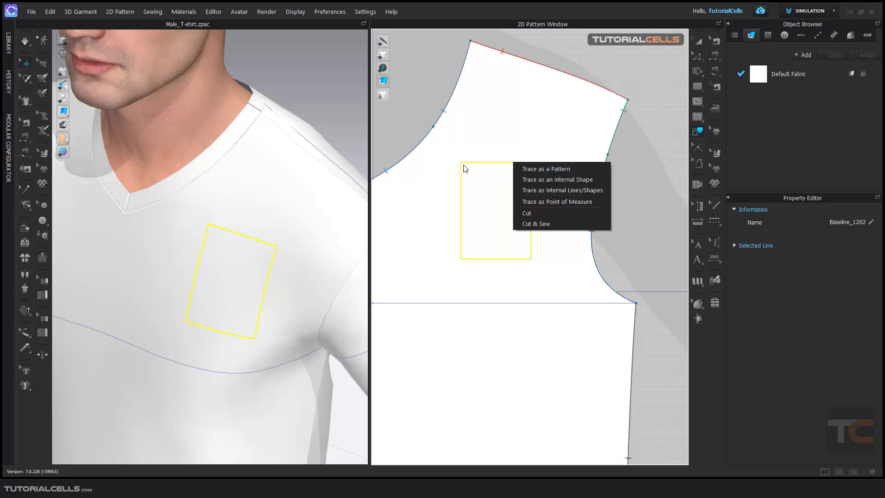
pyautogui.moveTo(571, 172)
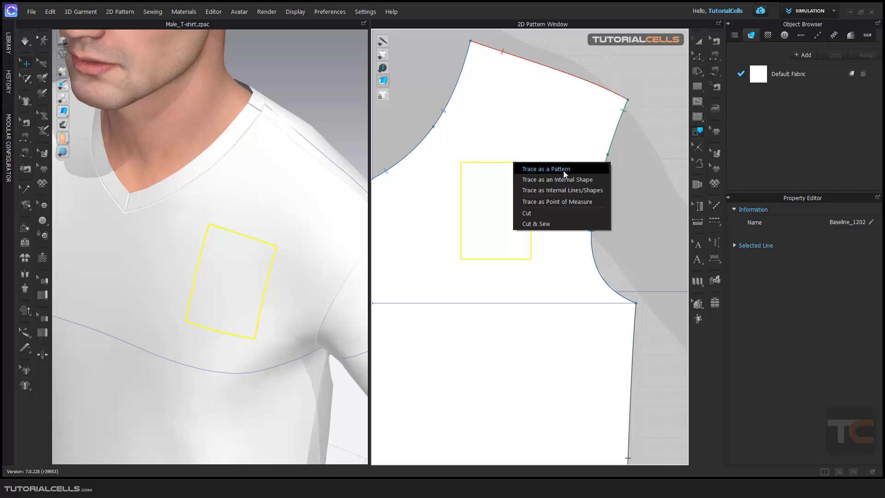
pyautogui.click(545, 169)
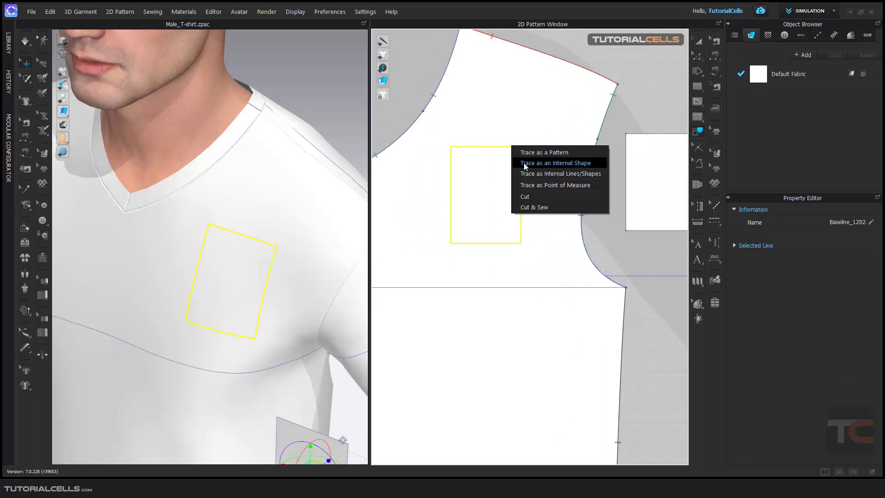
# - Trace the rectangle as an internal shape and move it below the chest line
pyautogui.click(554, 162)
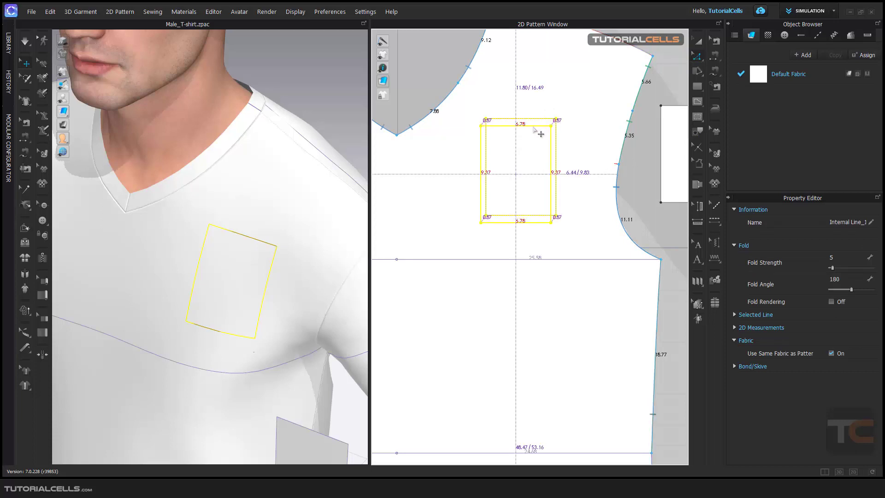
pyautogui.moveTo(519, 170); pyautogui.dragTo(474, 322)
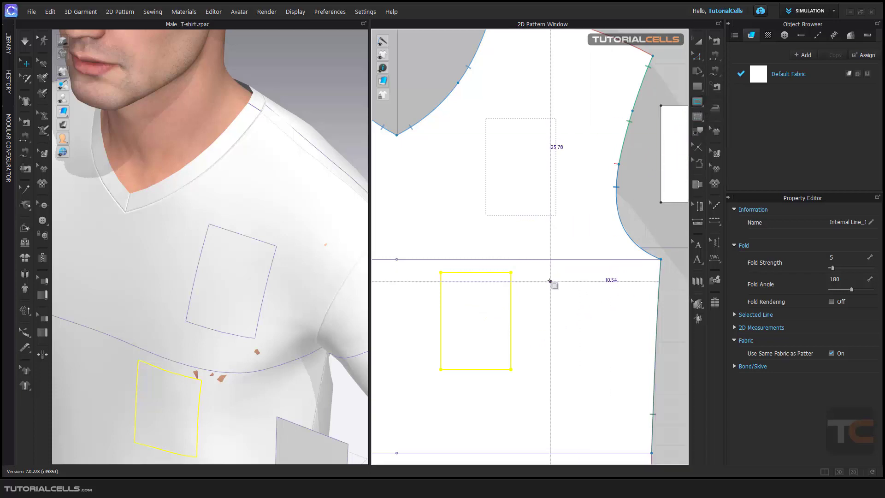
pyautogui.moveTo(551, 280); pyautogui.dragTo(608, 365)
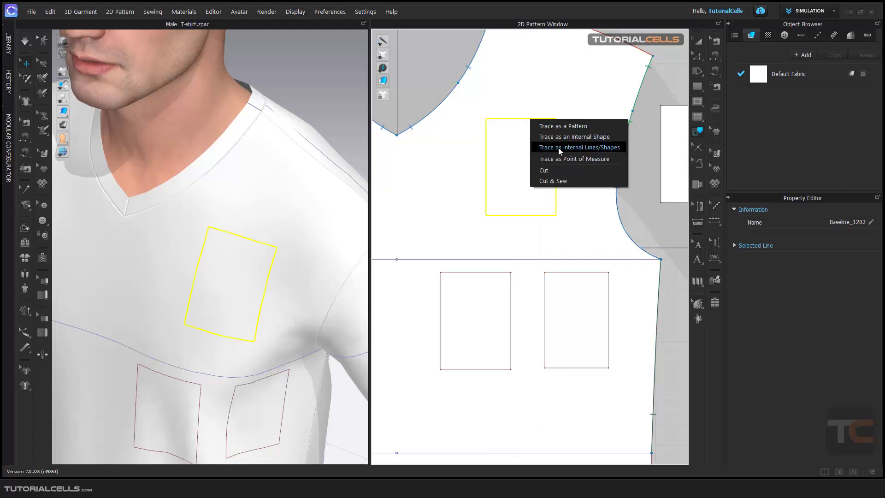
pyautogui.moveTo(555, 161)
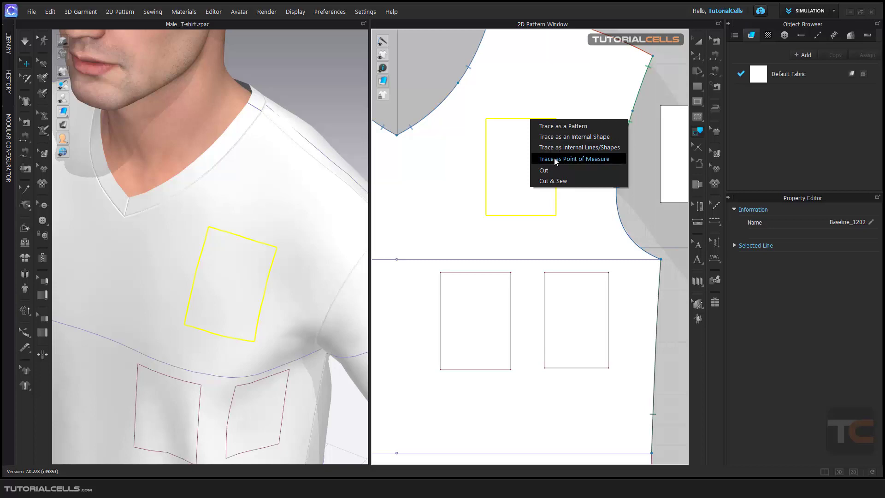
pyautogui.moveTo(512, 147)
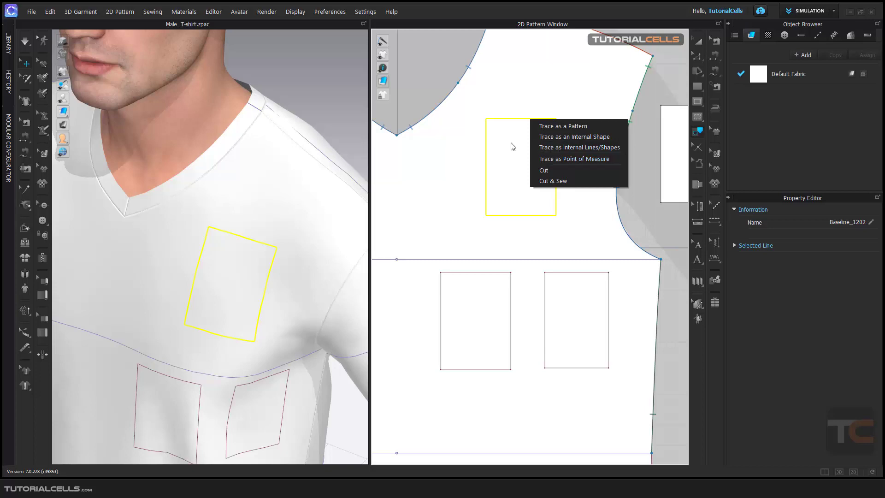
pyautogui.moveTo(490, 120)
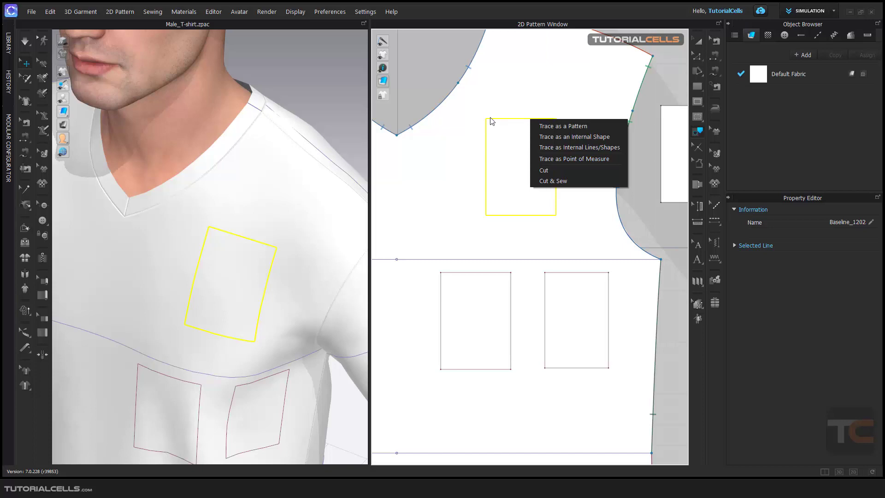
pyautogui.moveTo(574, 159)
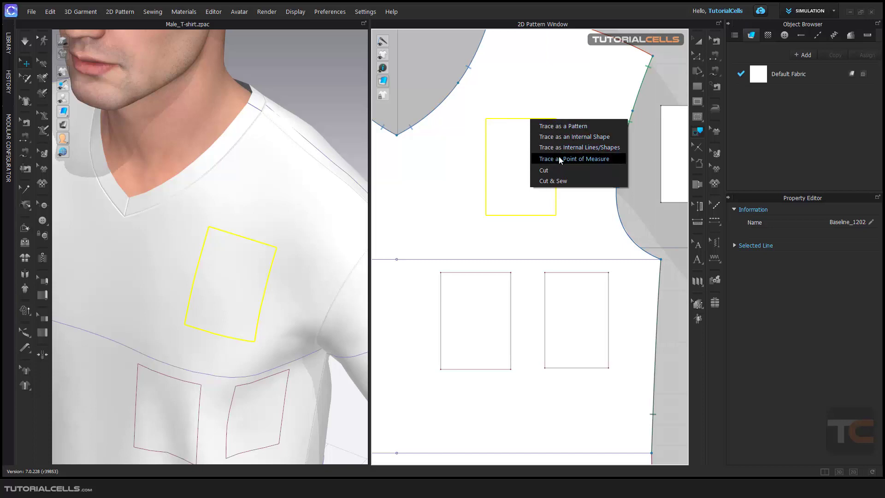
# - Trace the chest rectangle as a point of measure totalling 32.65 cm in 3D
pyautogui.click(573, 158)
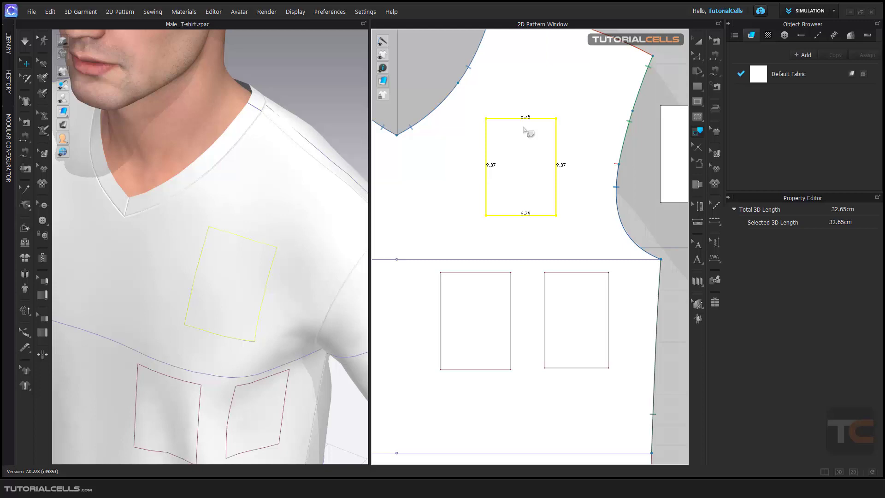
pyautogui.moveTo(531, 219)
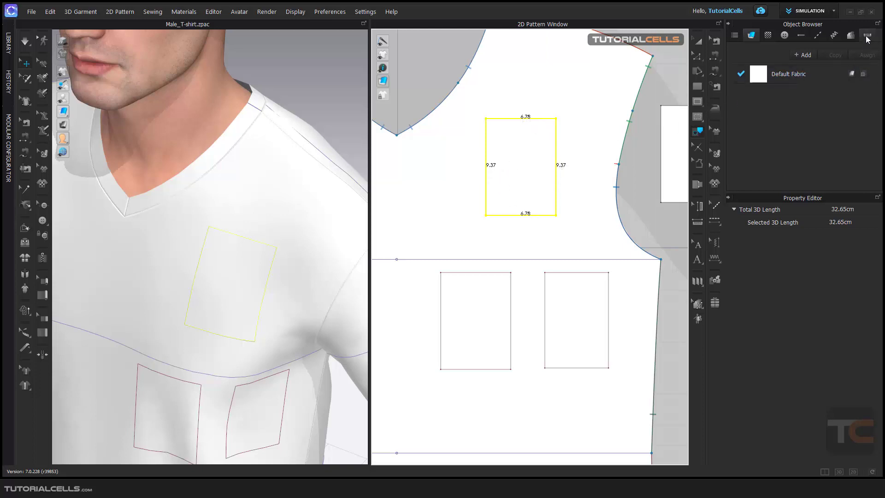
# - Select the Point of Measure entry (32.31 cm) in the POM list, then view the Scene overview
pyautogui.click(868, 35)
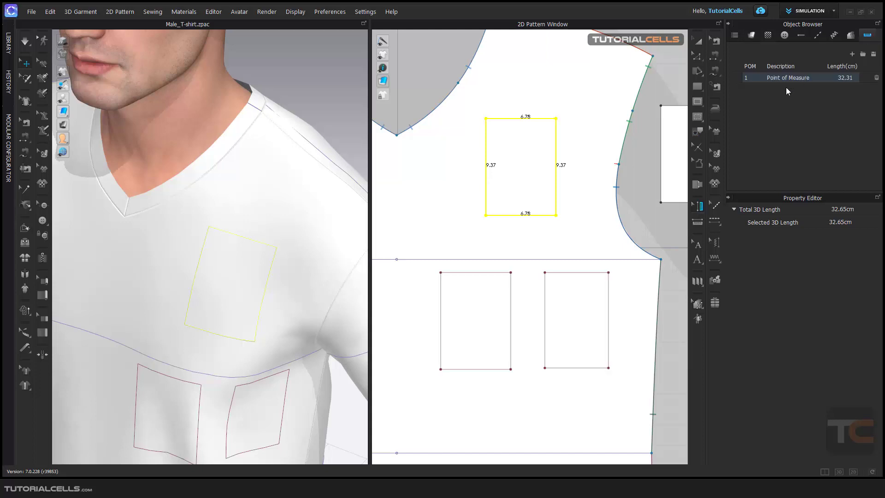
pyautogui.click(787, 78)
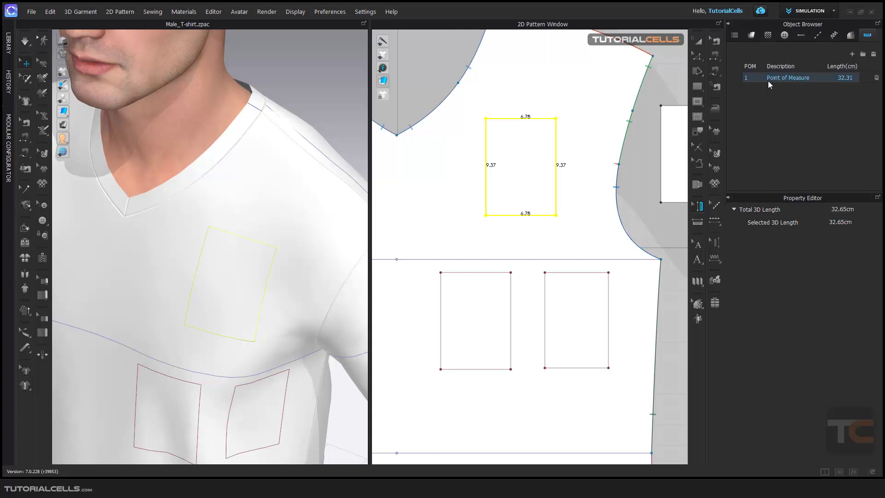
pyautogui.click(735, 34)
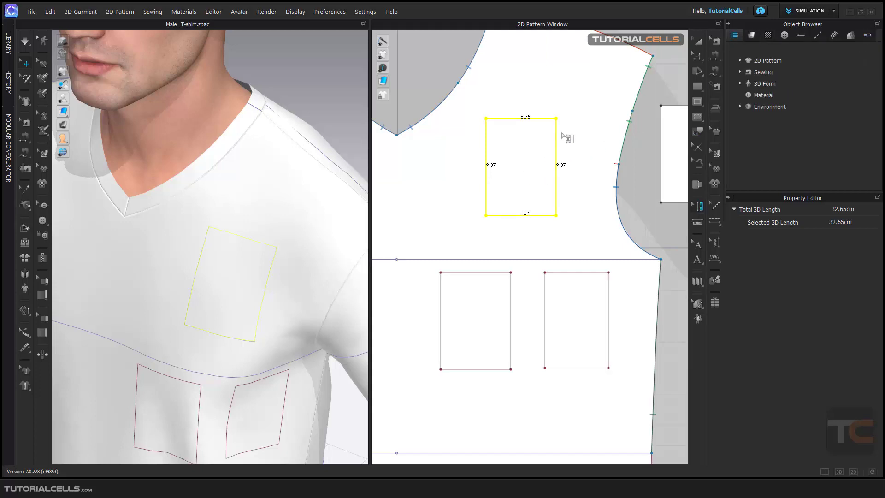
pyautogui.moveTo(665, 140)
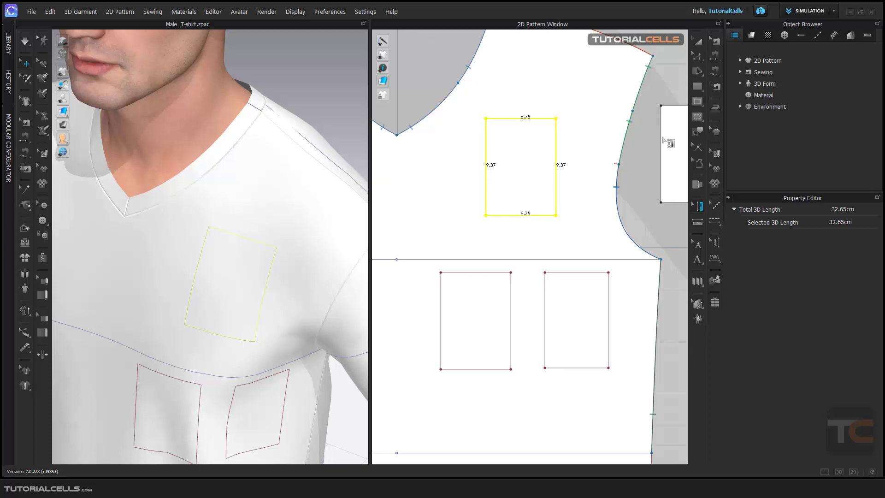
pyautogui.moveTo(697, 132)
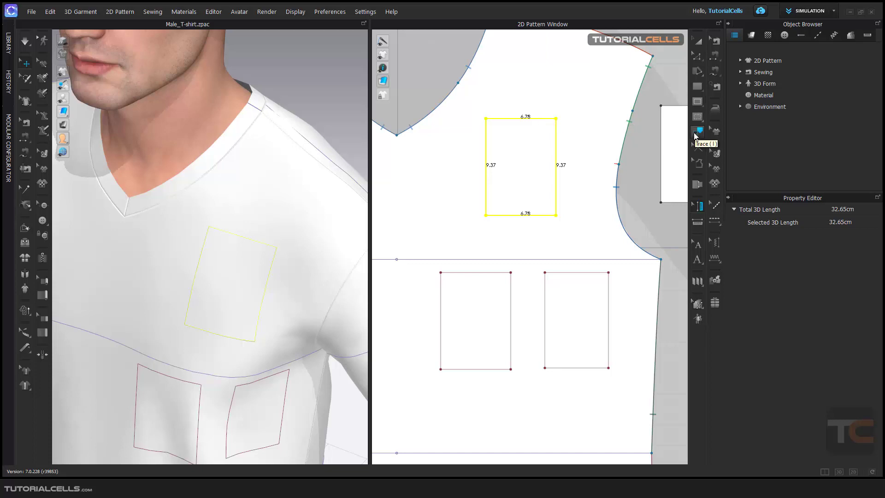